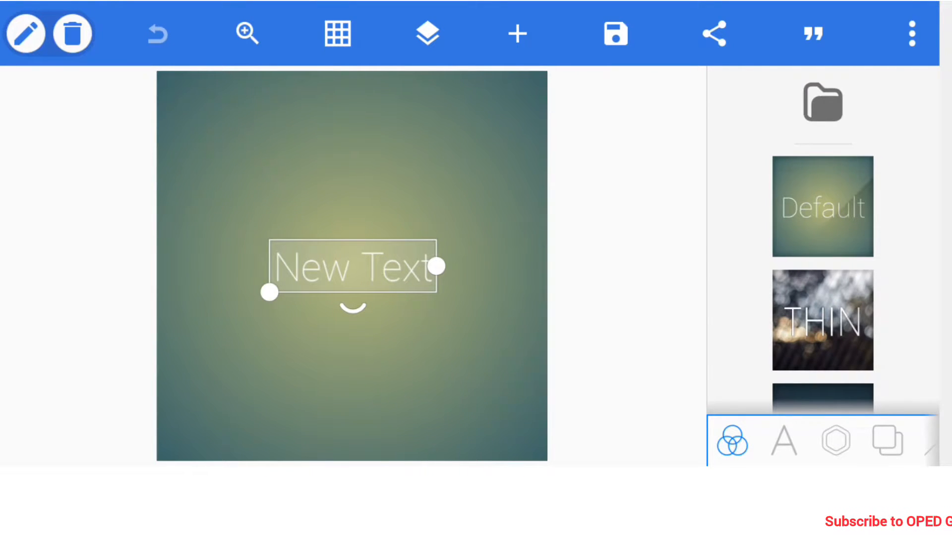
Replace the placeholder text with a gallery photo cropped tightly to the handwritten signature
click(835, 440)
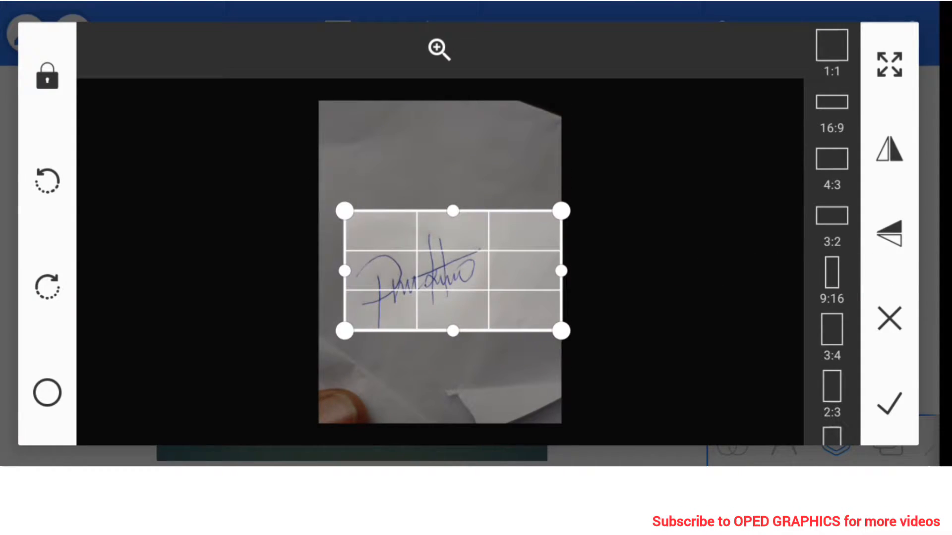
click(888, 403)
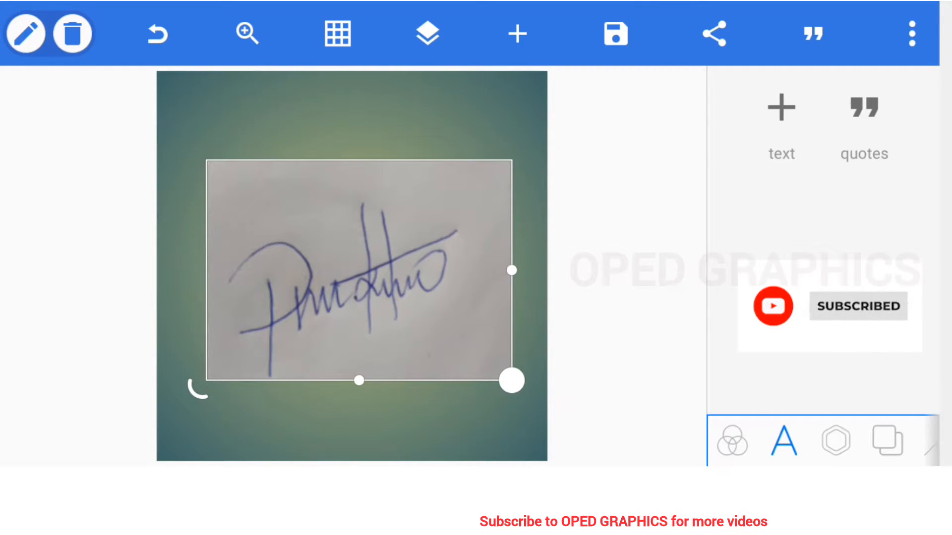
Use the colour eraser's eyedropper to pick the white paper colour at tolerance 10
click(834, 440)
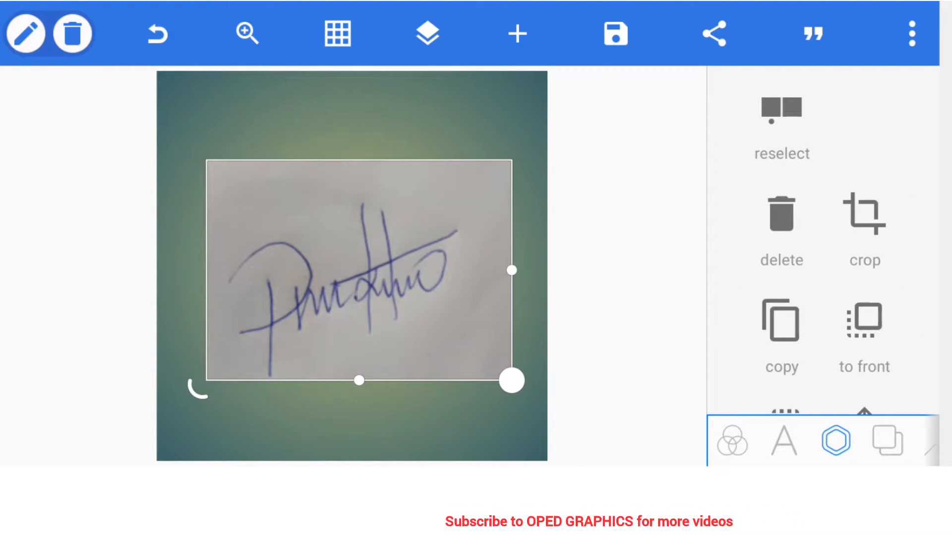
scroll(down, 3)
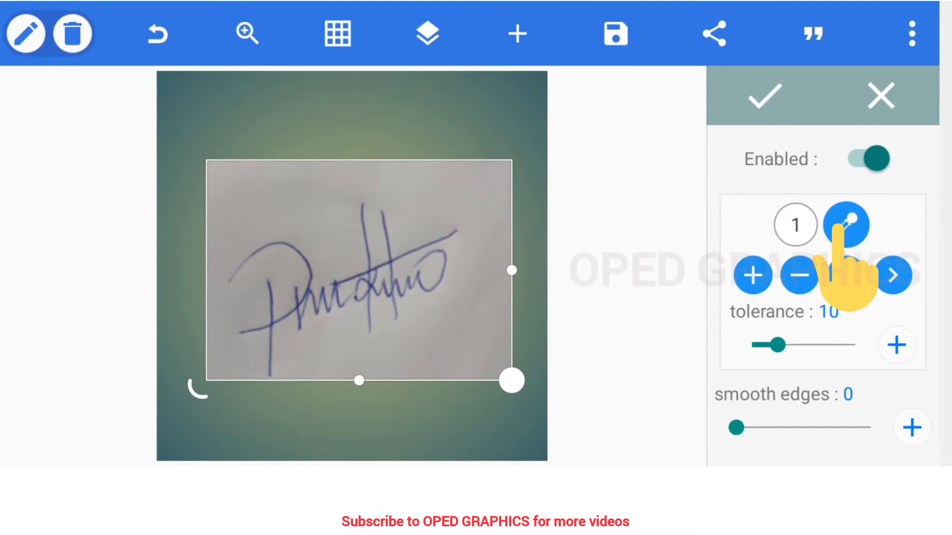
click(845, 223)
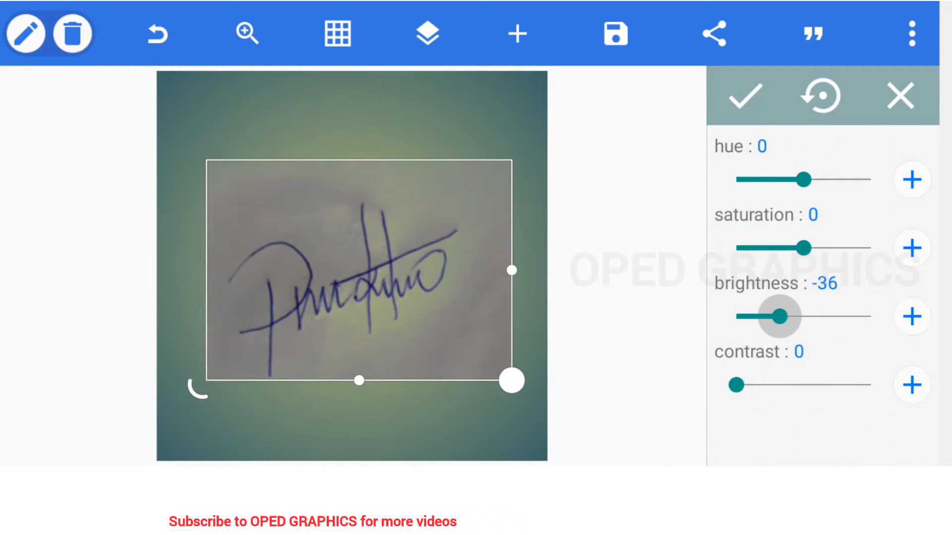
Set brightness to about -5, raise saturation and contrast, and keep the hue on blue ink
drag(778, 316, 802, 316)
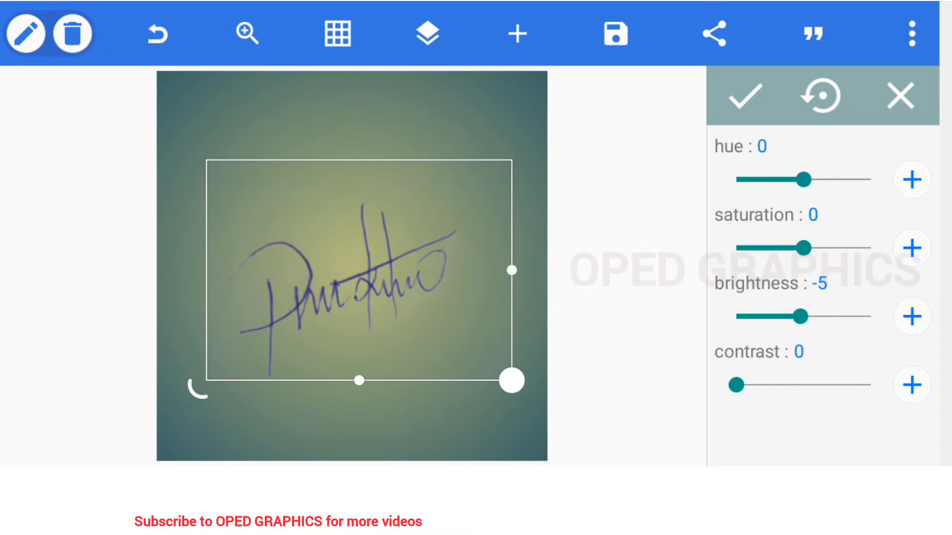
drag(804, 248, 828, 247)
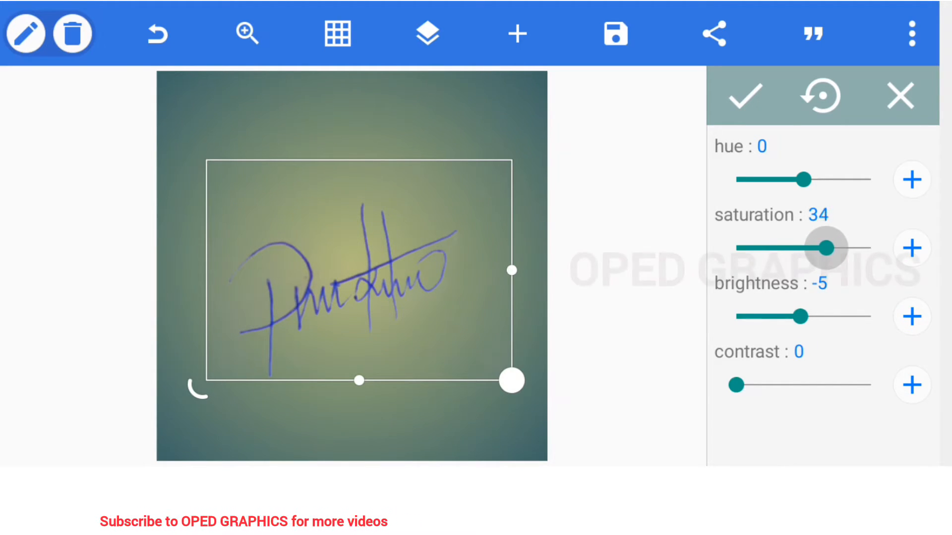
drag(737, 385, 748, 385)
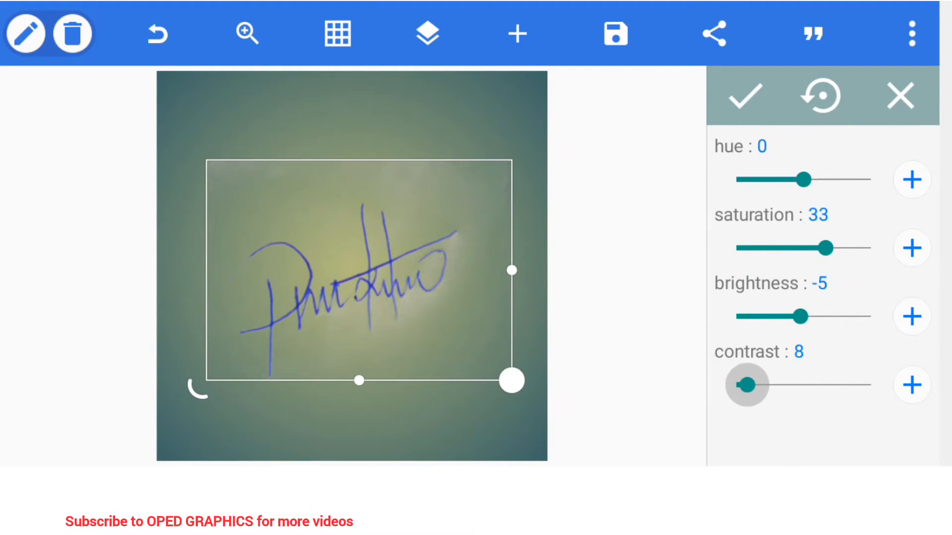
drag(801, 179, 839, 180)
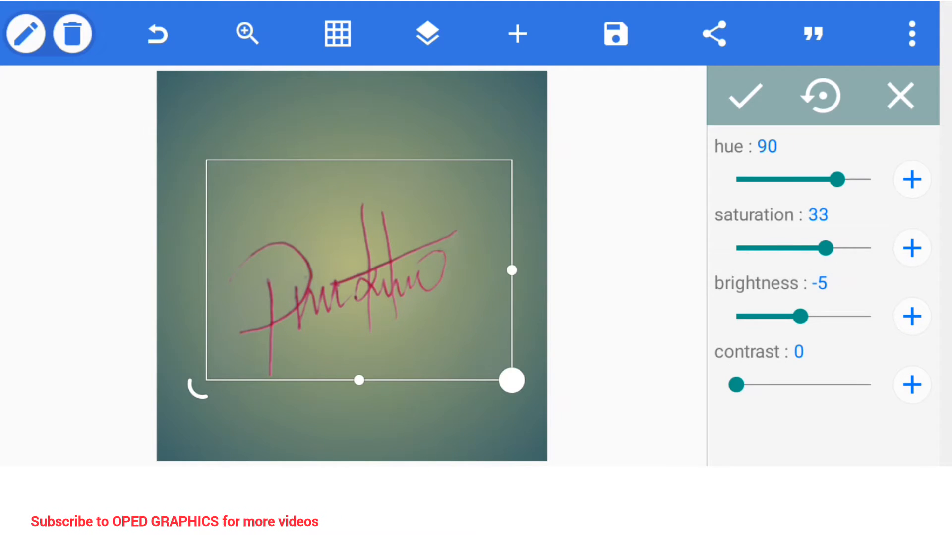
drag(840, 180, 785, 179)
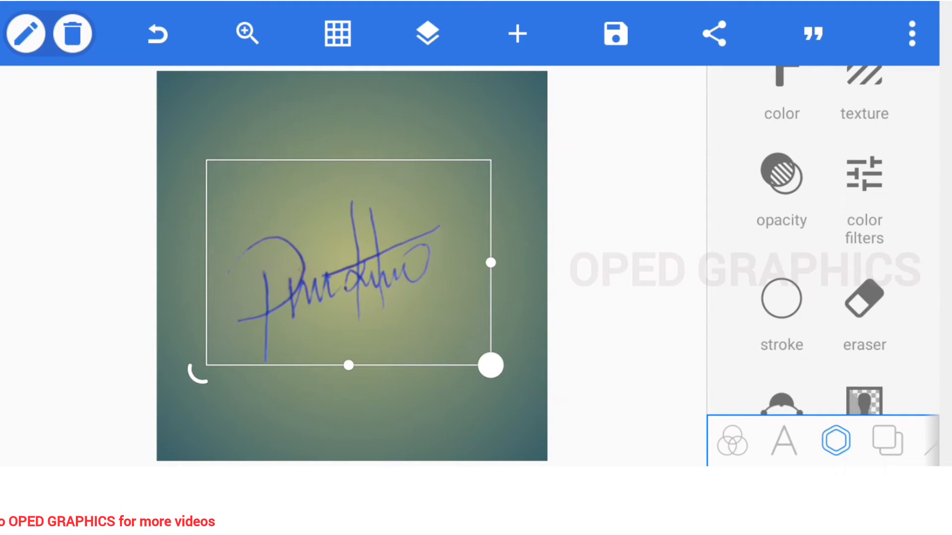
Set the canvas background to transparent, leaving the signature over the checkerboard
click(862, 440)
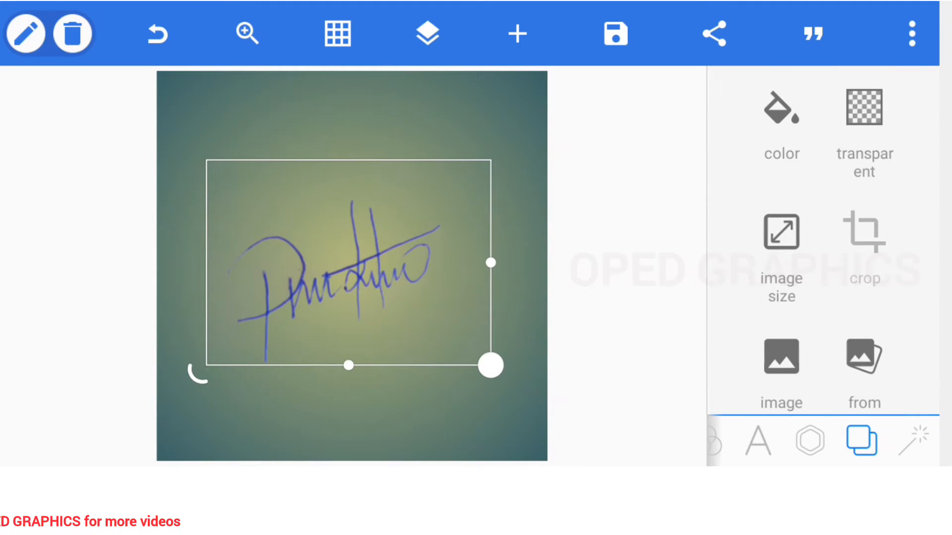
click(863, 109)
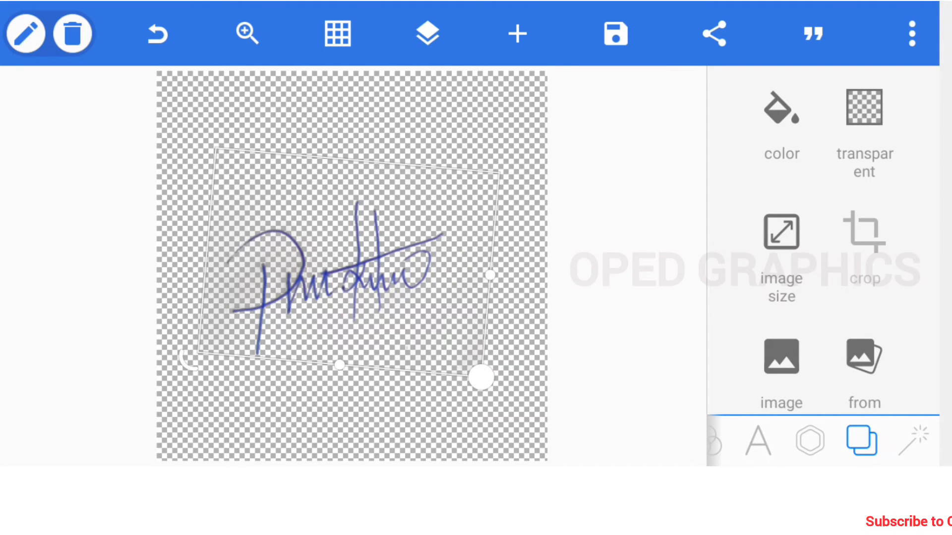
Save the work as a PNG image to the gallery and return to the add-object tools
click(613, 34)
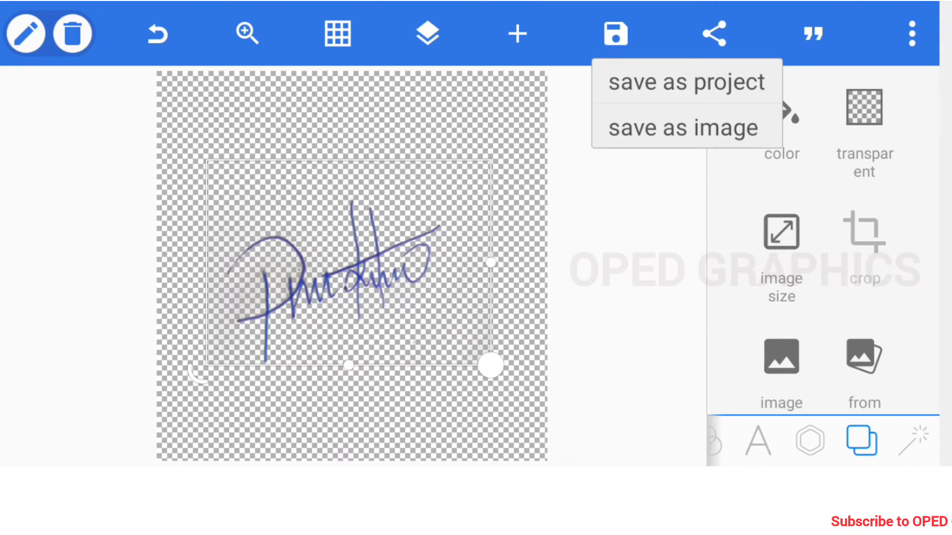
click(681, 128)
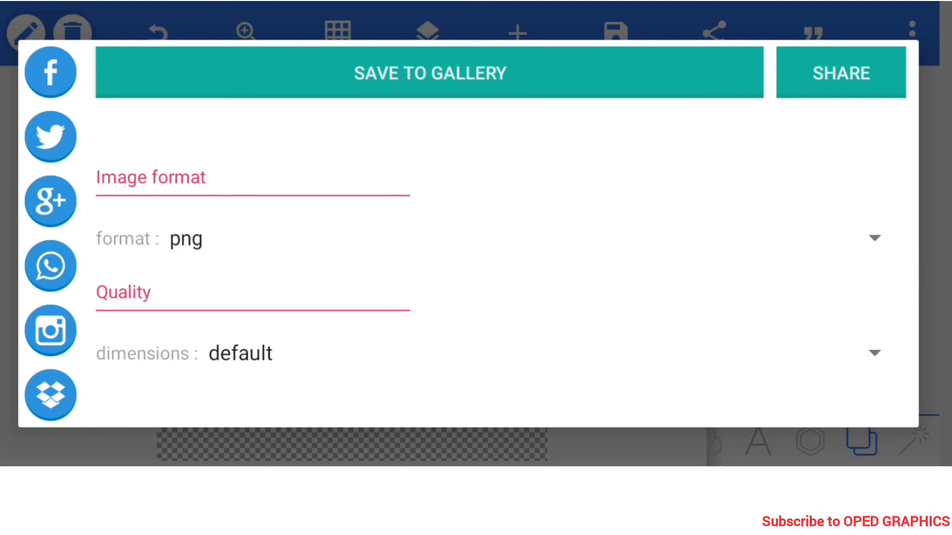
click(428, 72)
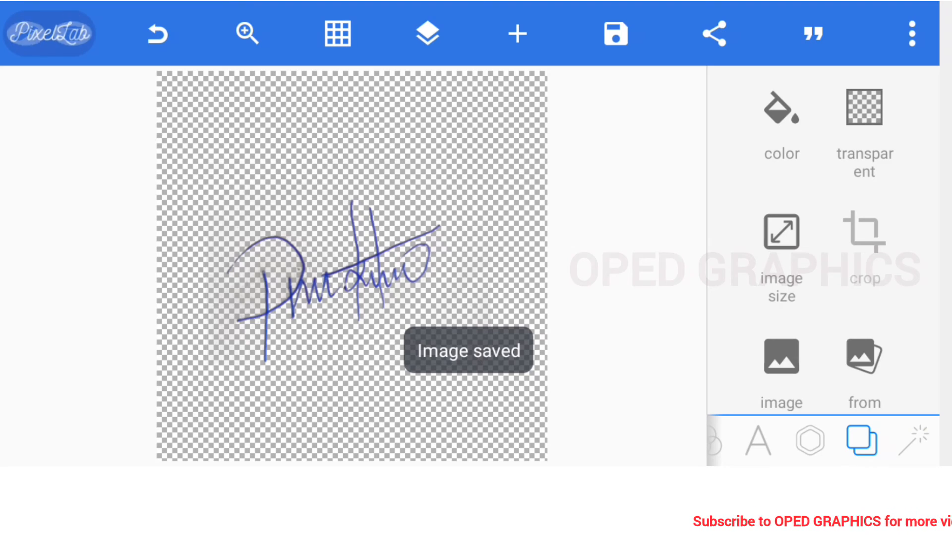
click(809, 441)
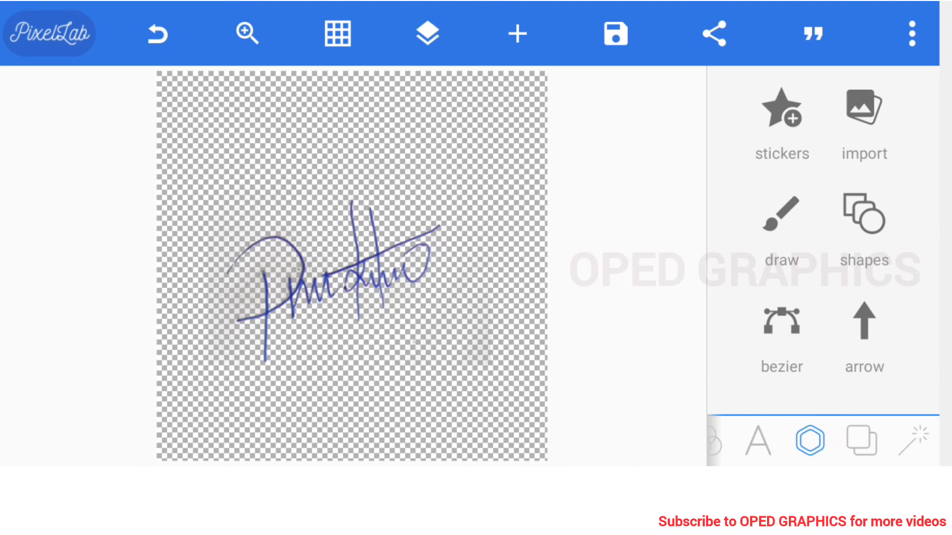